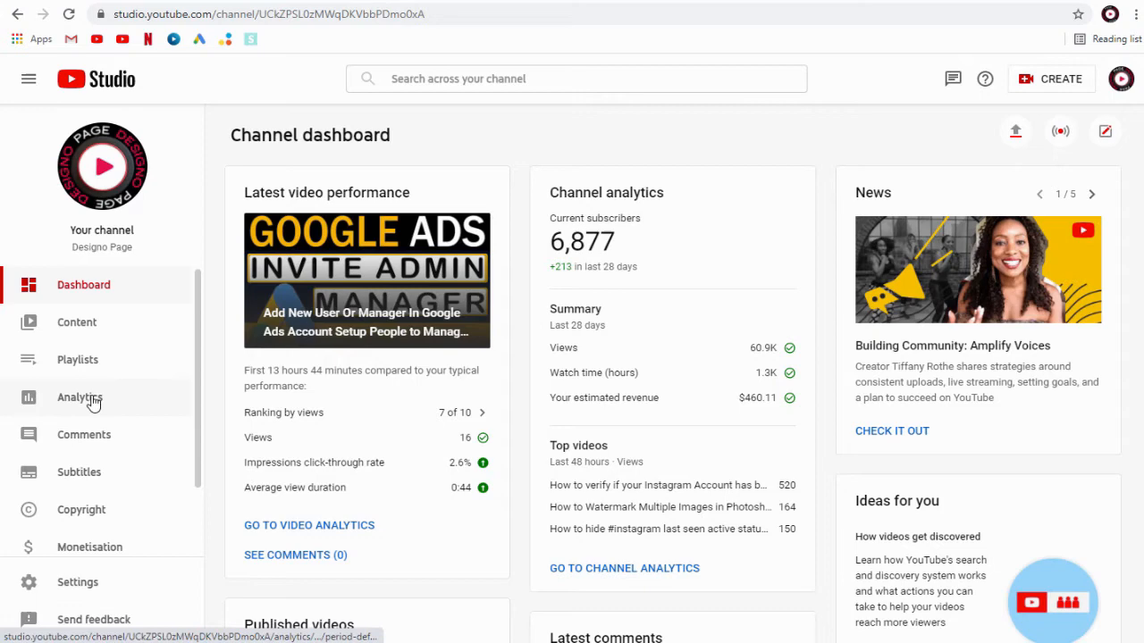
View the Revenue analytics showing $460.11 estimated revenue for the last 28 days.
left_click(78, 396)
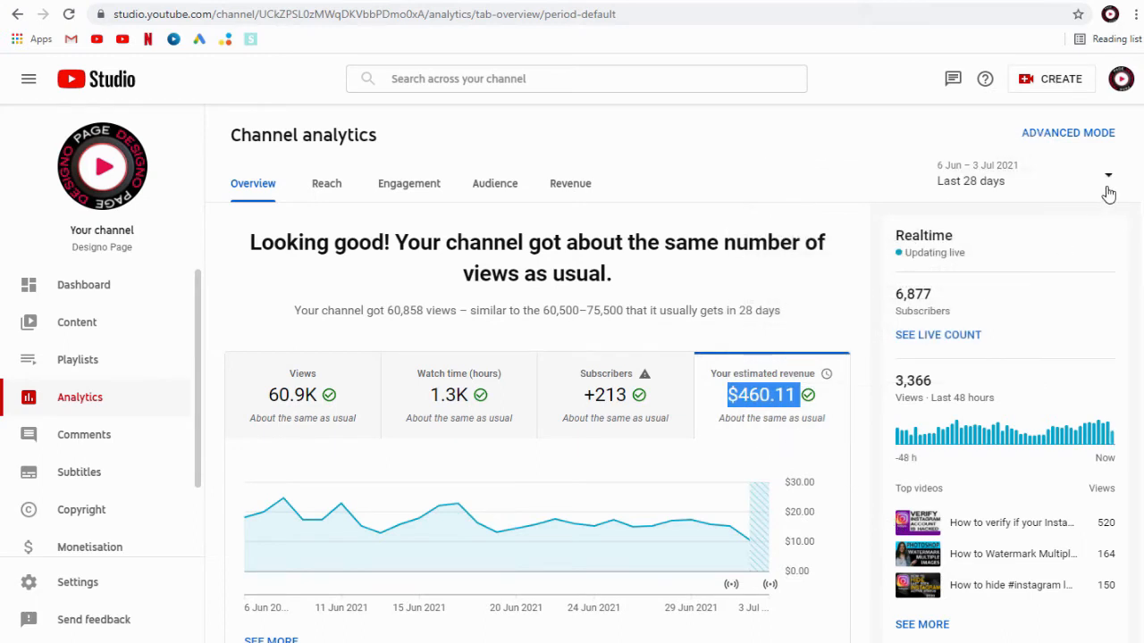
left_click(570, 182)
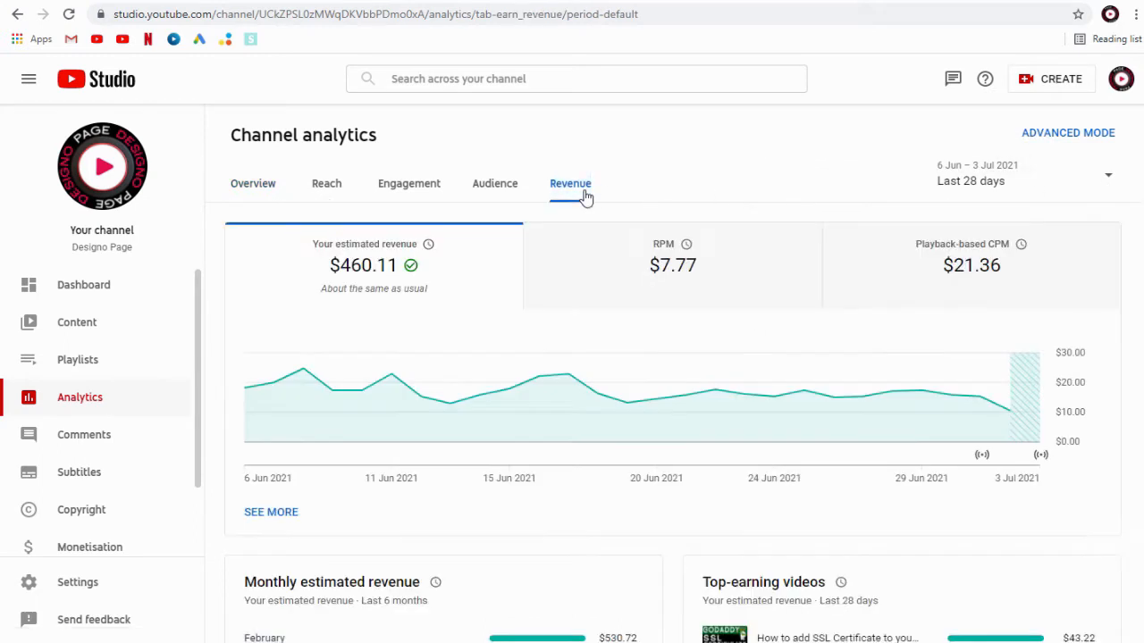
mouse_move(320, 272)
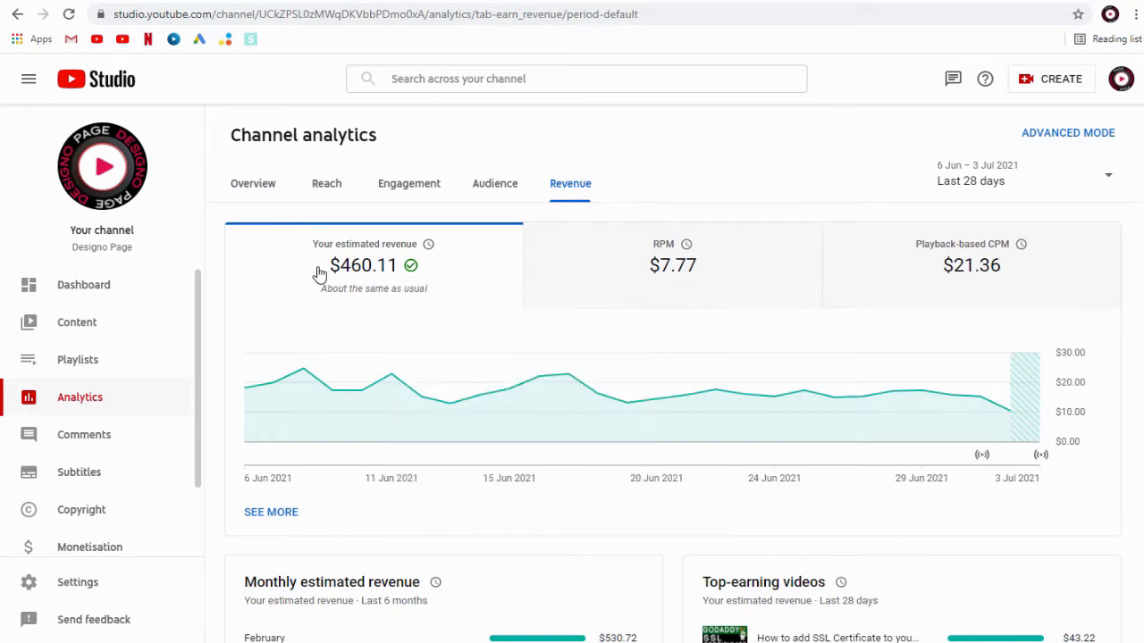
mouse_move(322, 272)
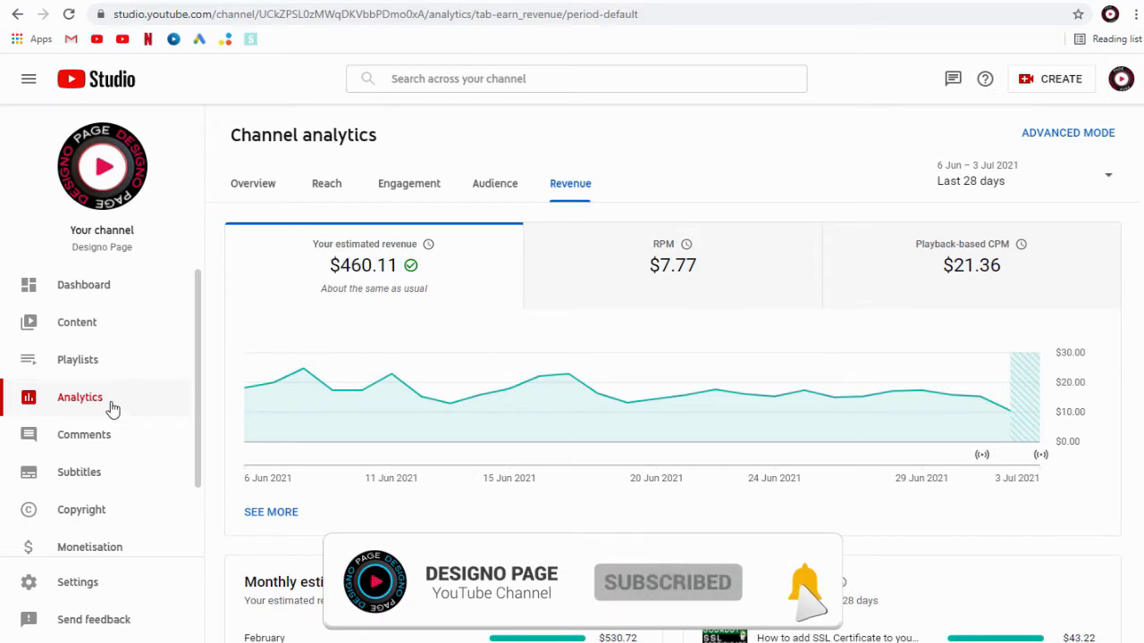
scroll("down", 3)
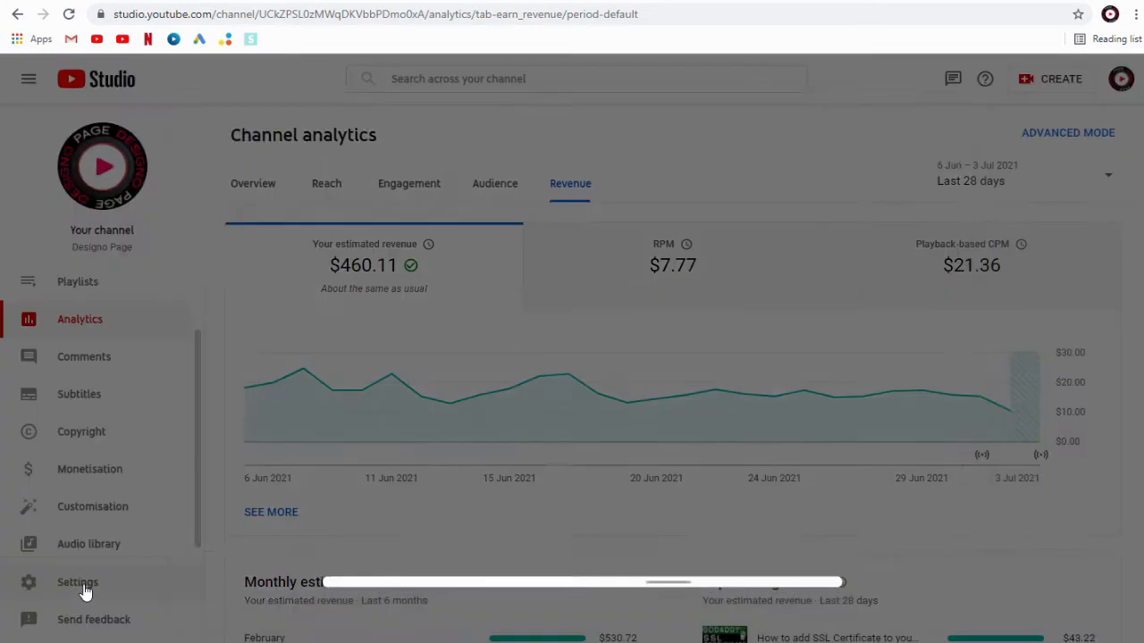
Save GBP – British Pound as the default currency so estimated revenue reads £328.95.
left_click(77, 583)
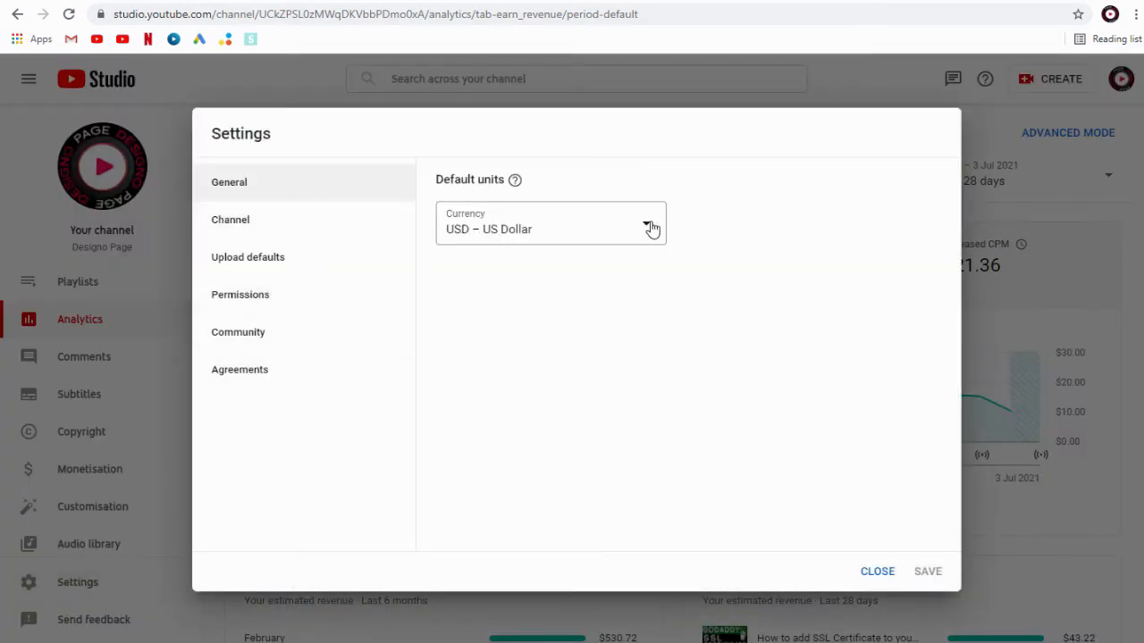
left_click(550, 229)
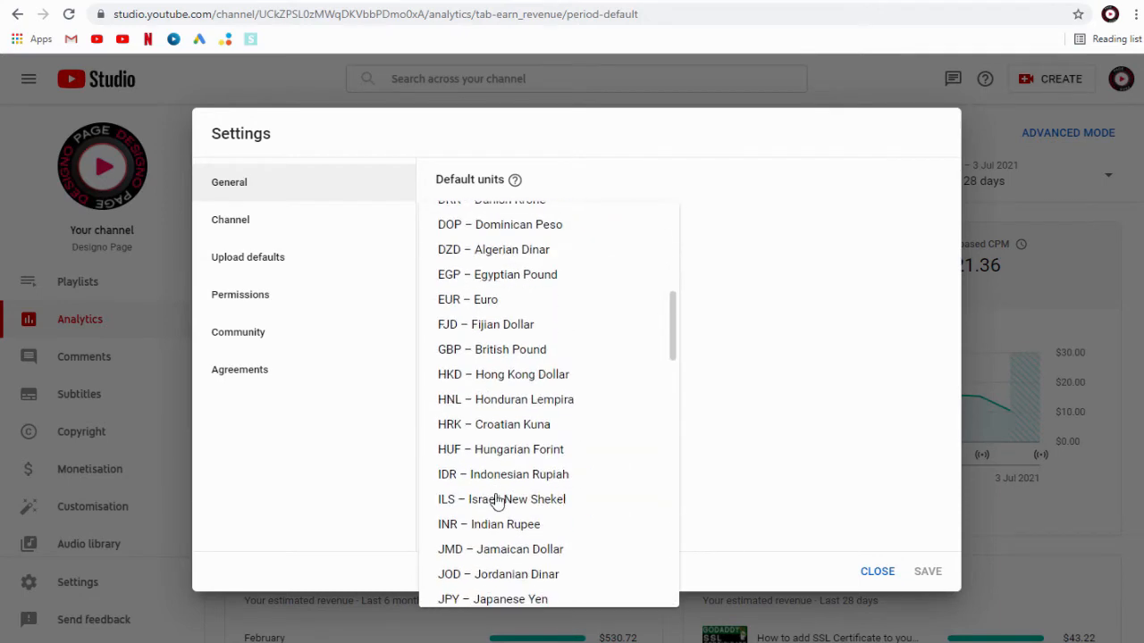
left_click(491, 349)
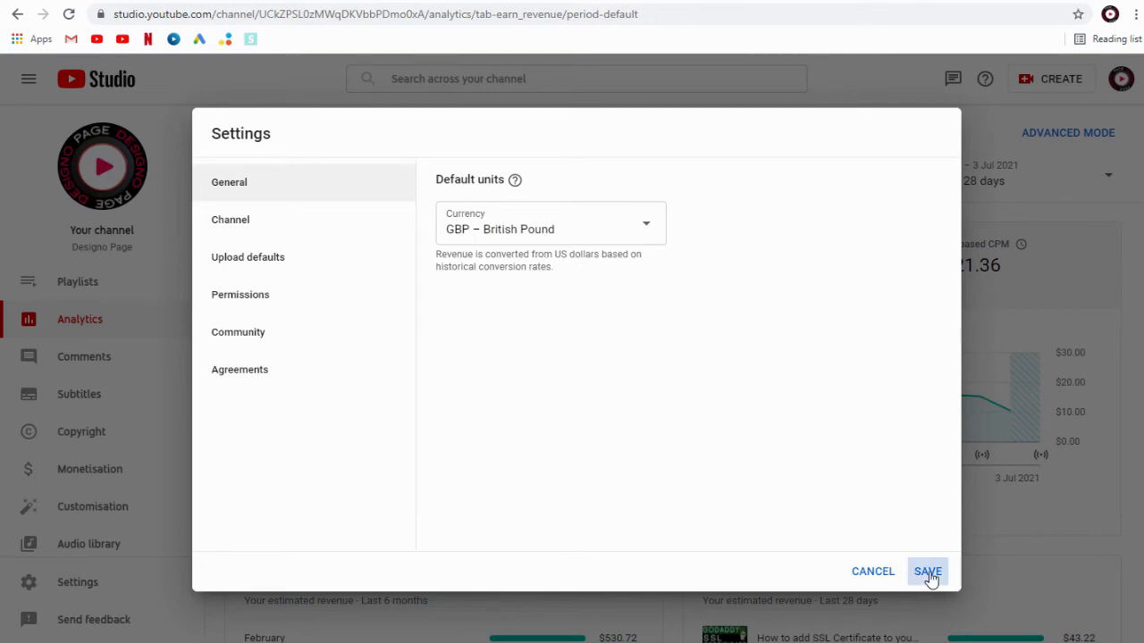
left_click(926, 572)
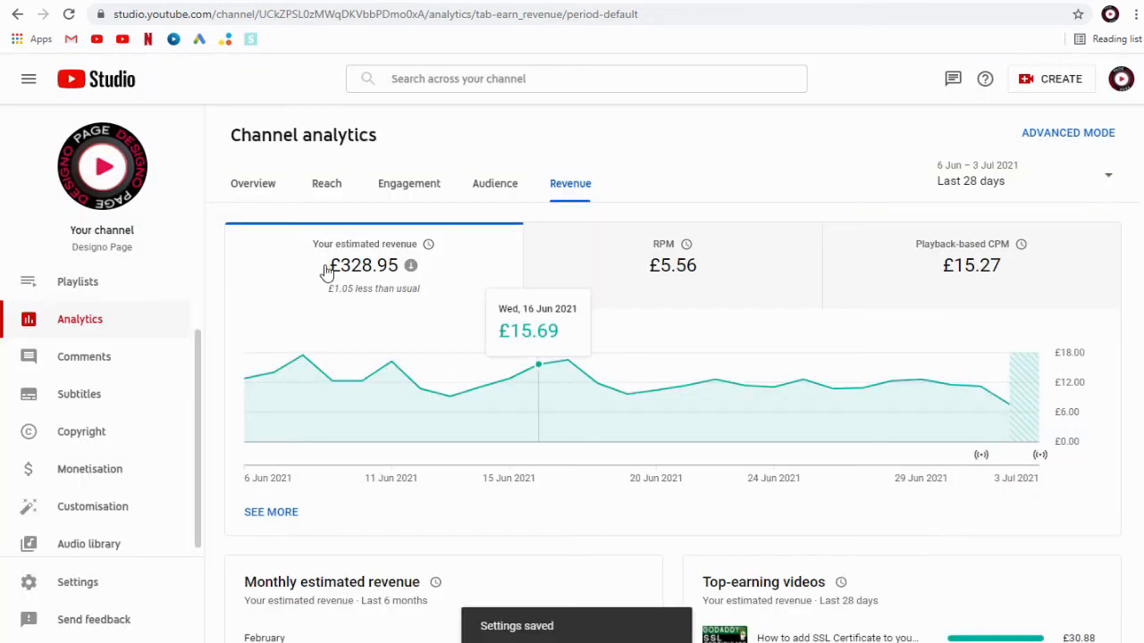
left_click(411, 265)
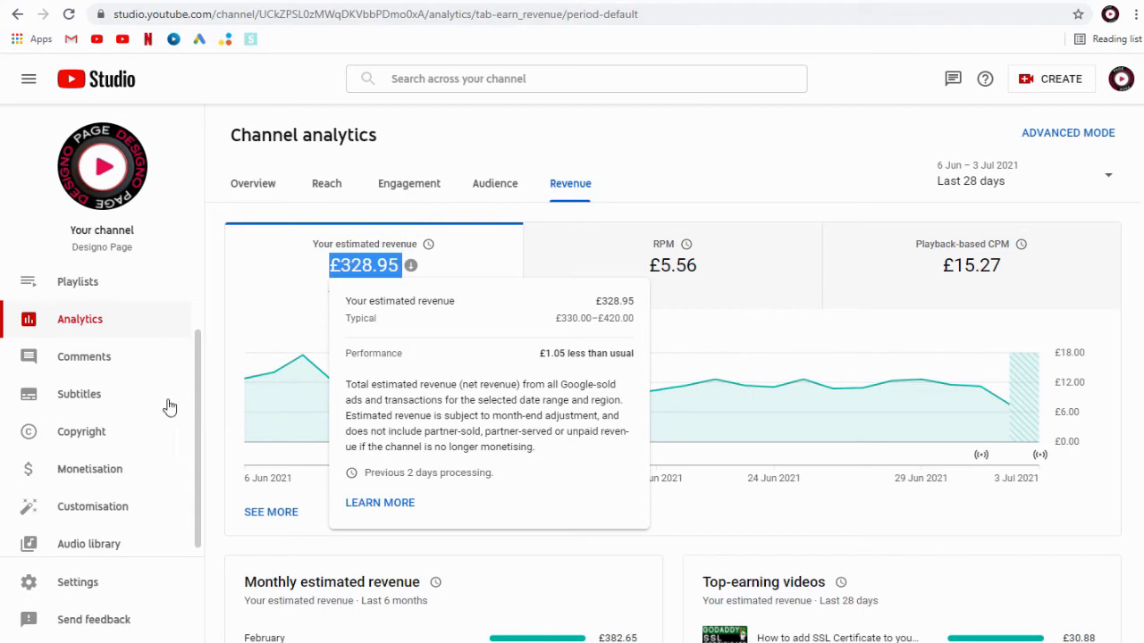
Save INR – Indian Rupee as the default currency for revenue figures.
left_click(79, 583)
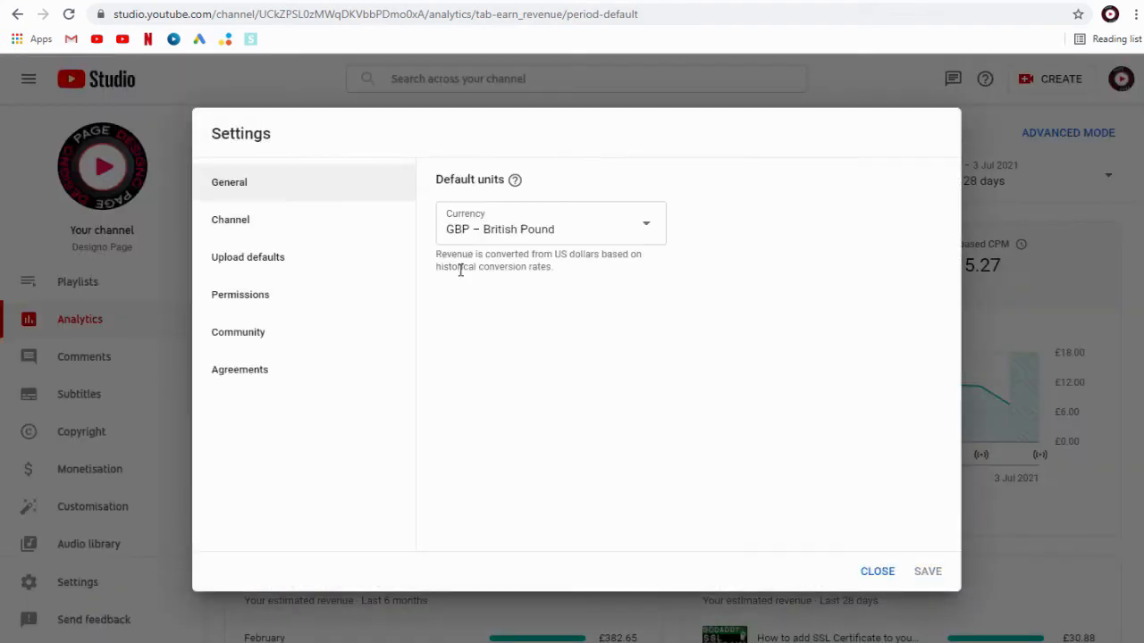
left_click(551, 229)
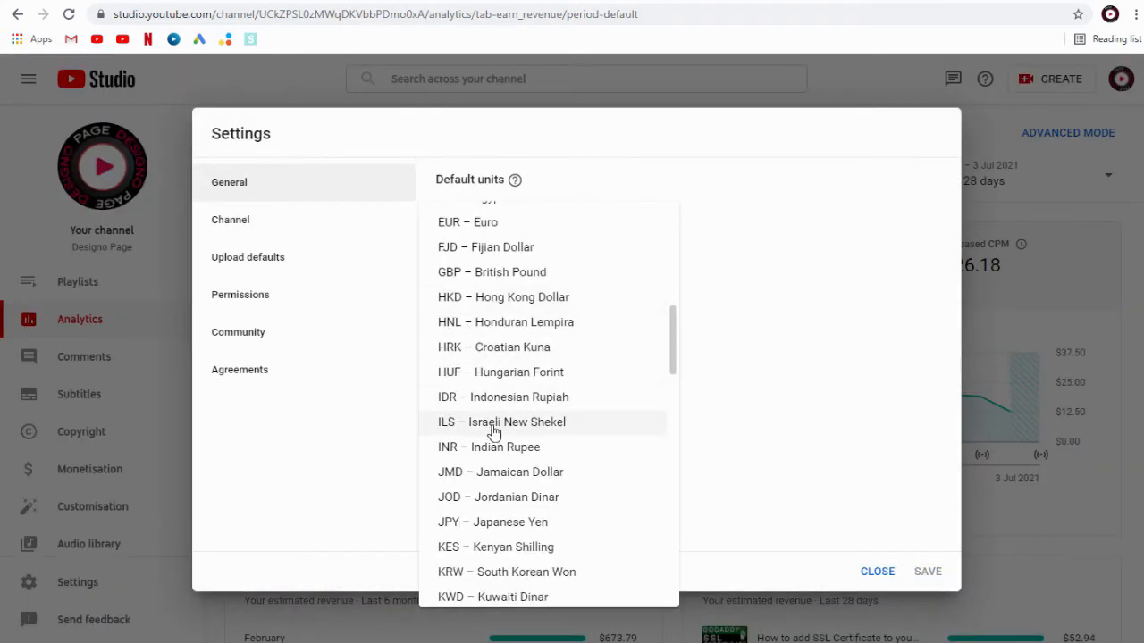
left_click(490, 447)
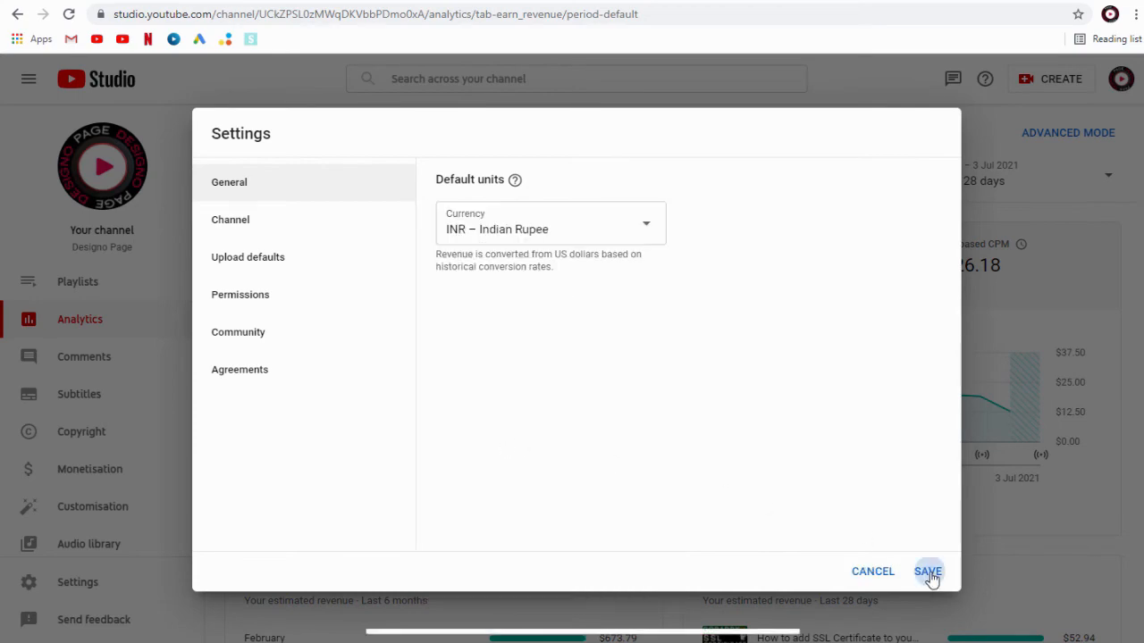
left_click(928, 572)
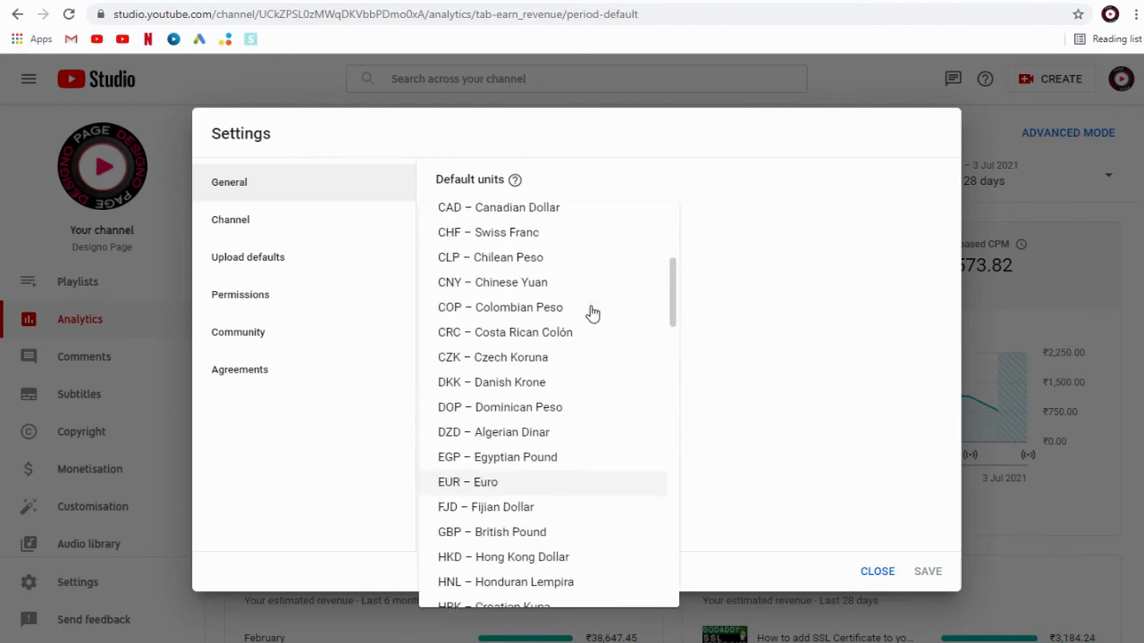
Save USD – US Dollar as the currency again, restoring $460.11 estimated revenue.
scroll("down", 3)
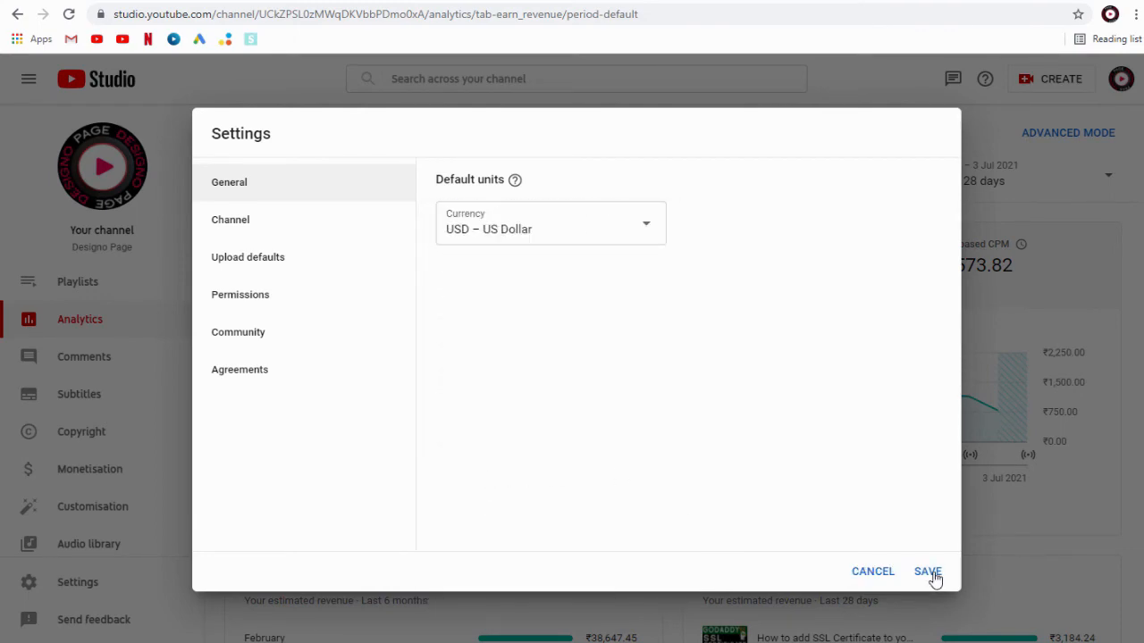
left_click(928, 571)
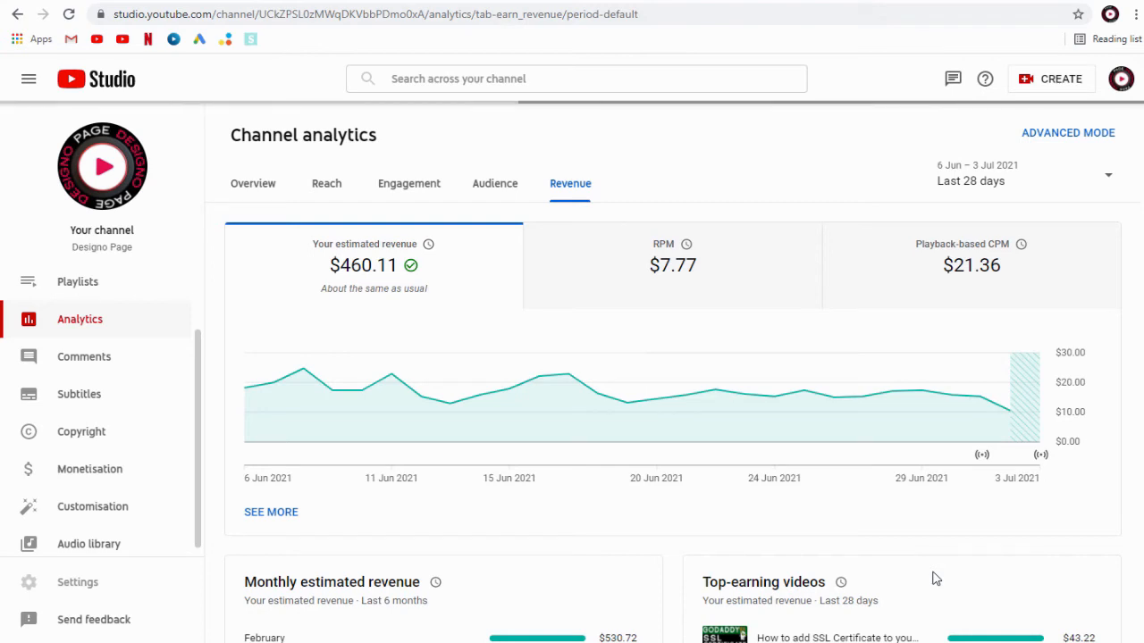